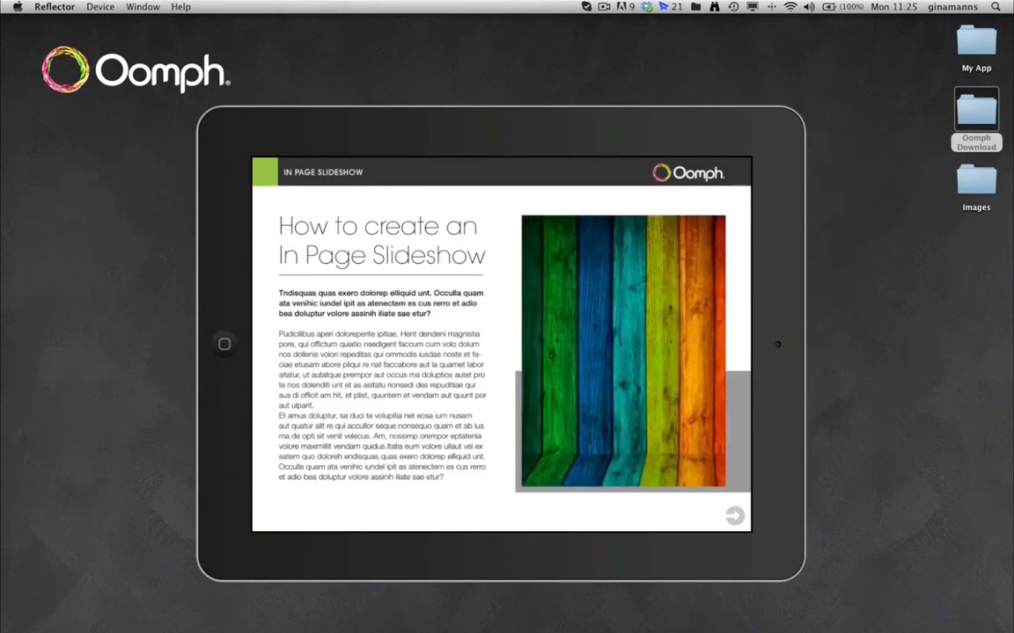
mouse_move(270, 139)
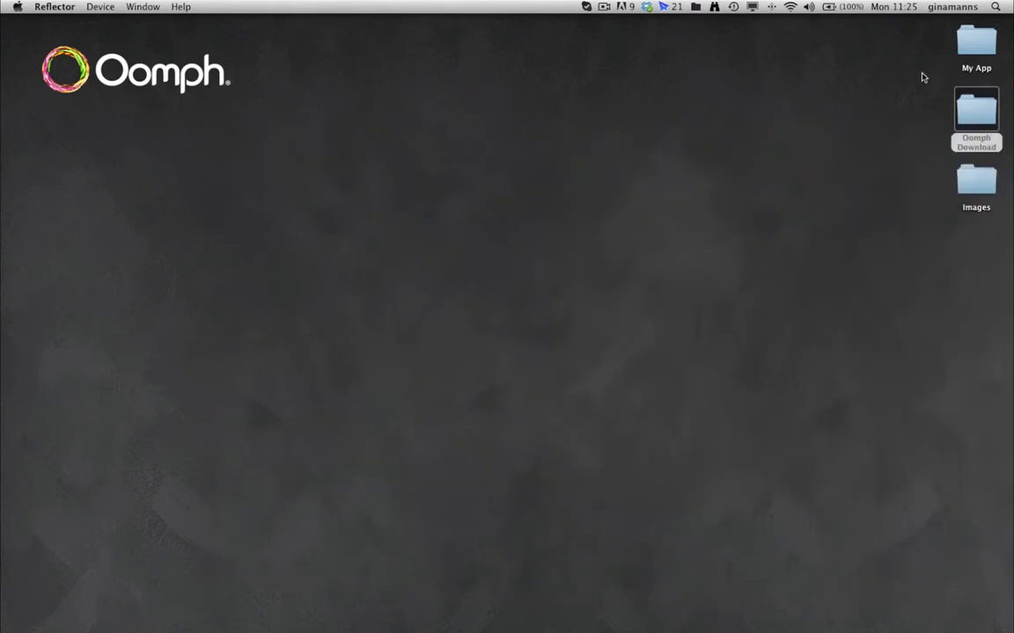
Step: Go into the Oomph Download folder and then the Oomph Templates folder in Finder
left_click(975, 110)
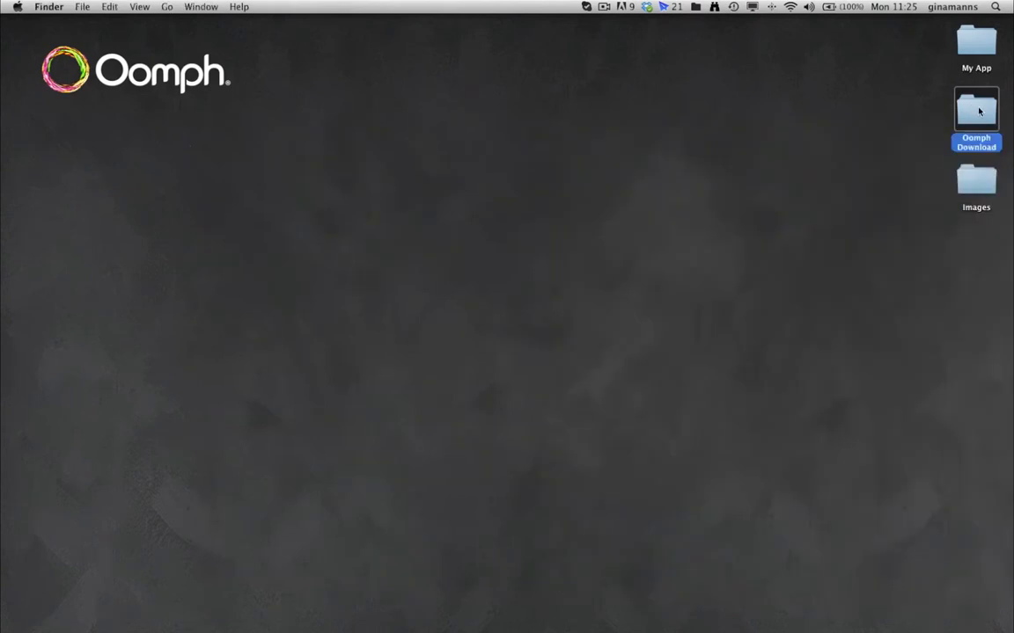
double_click(976, 109)
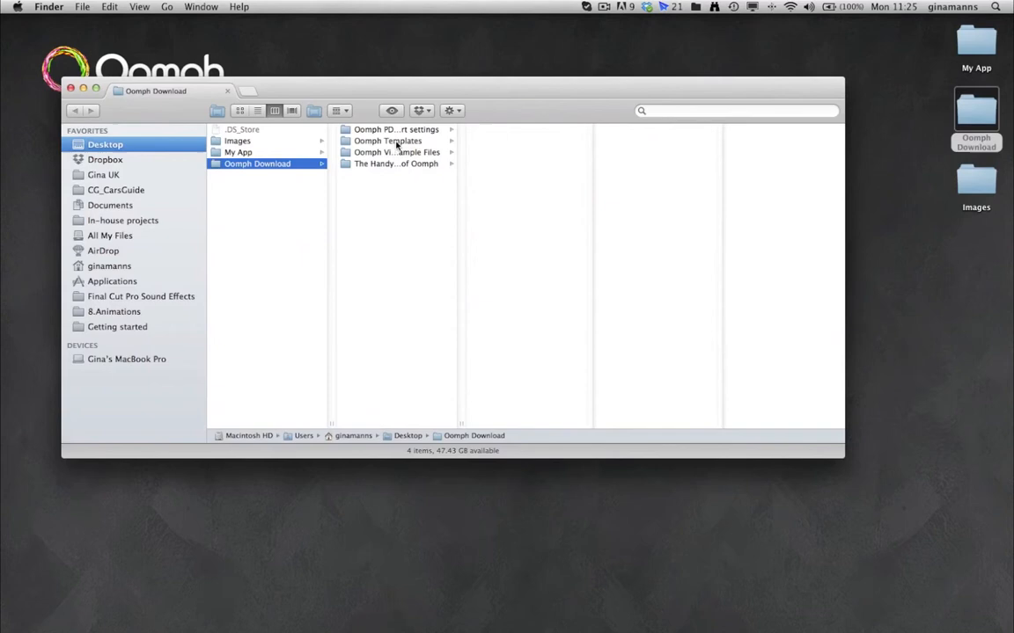
left_click(387, 140)
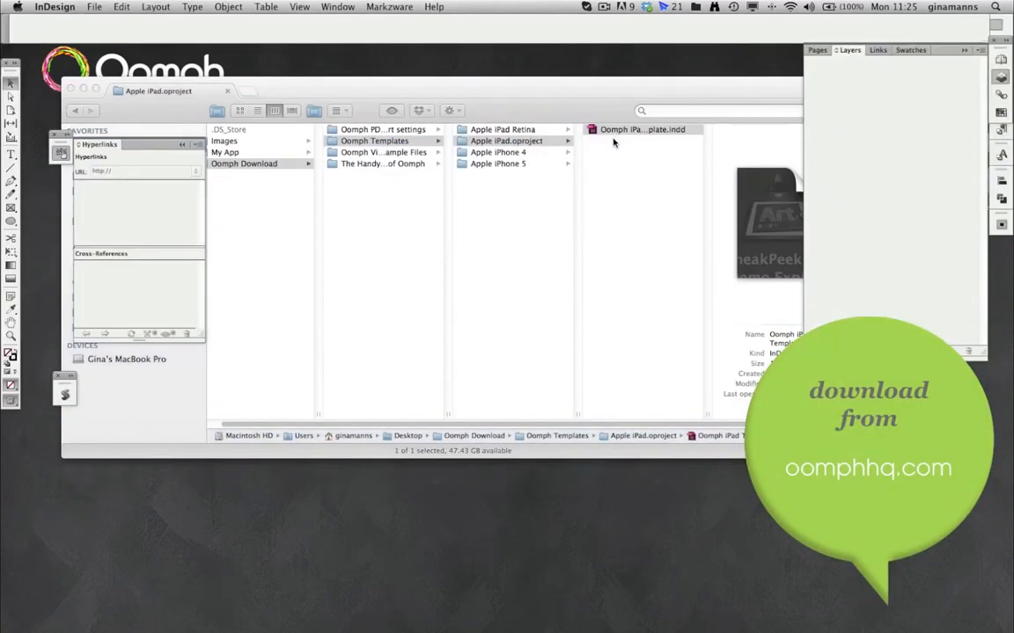
Step: Open the Apple iPad template and delete its portrait first page via the Pages panel, confirming the warning
double_click(641, 129)
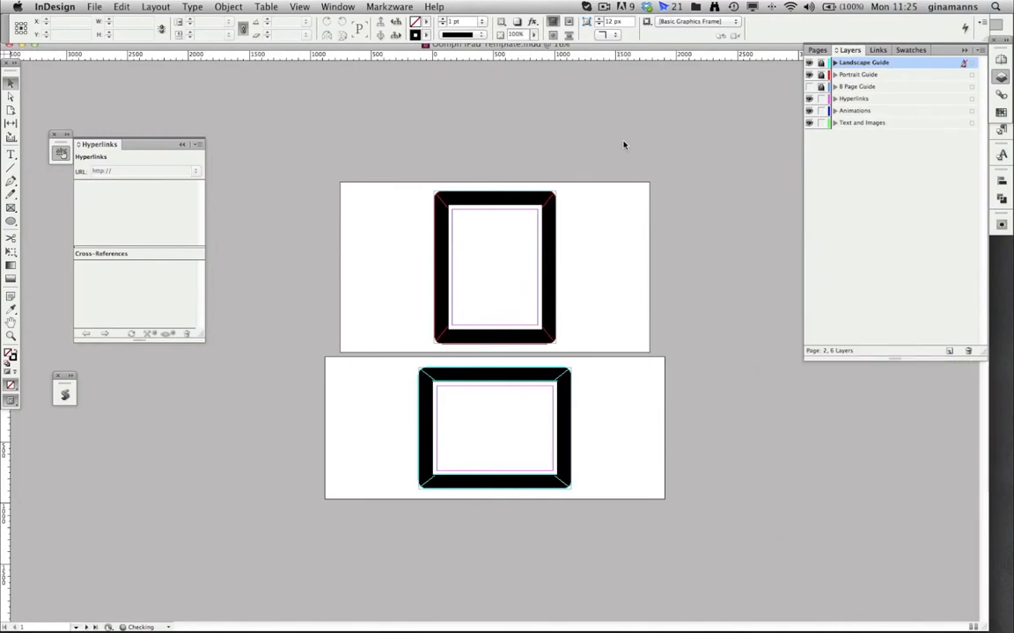
left_click(820, 50)
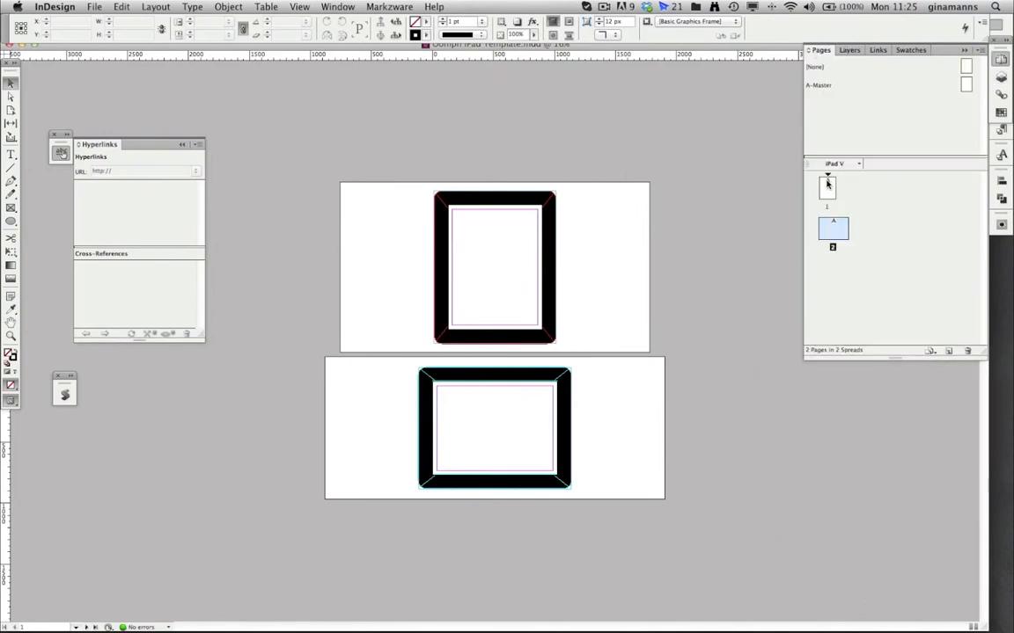
left_click(967, 350)
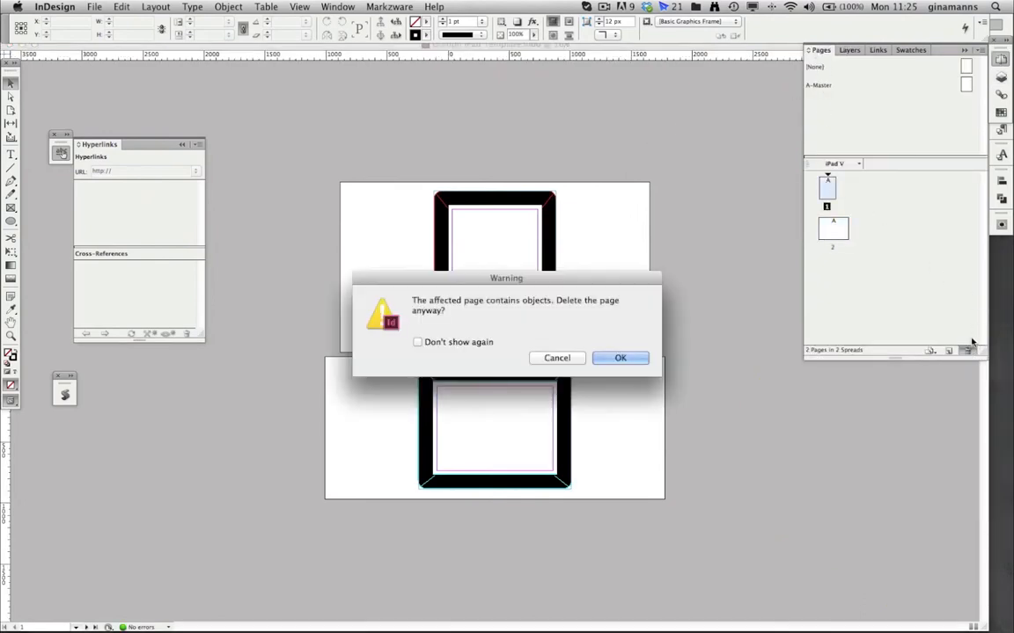
left_click(620, 358)
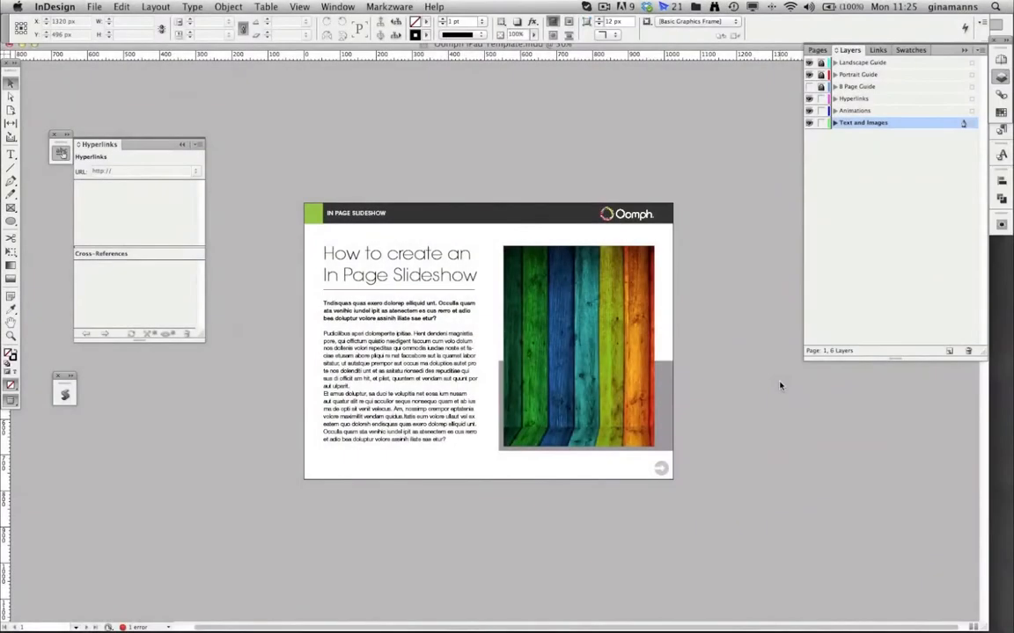
Step: Select the striped wood photo on the In Page Slideshow page to remove it from its frame
left_click(578, 346)
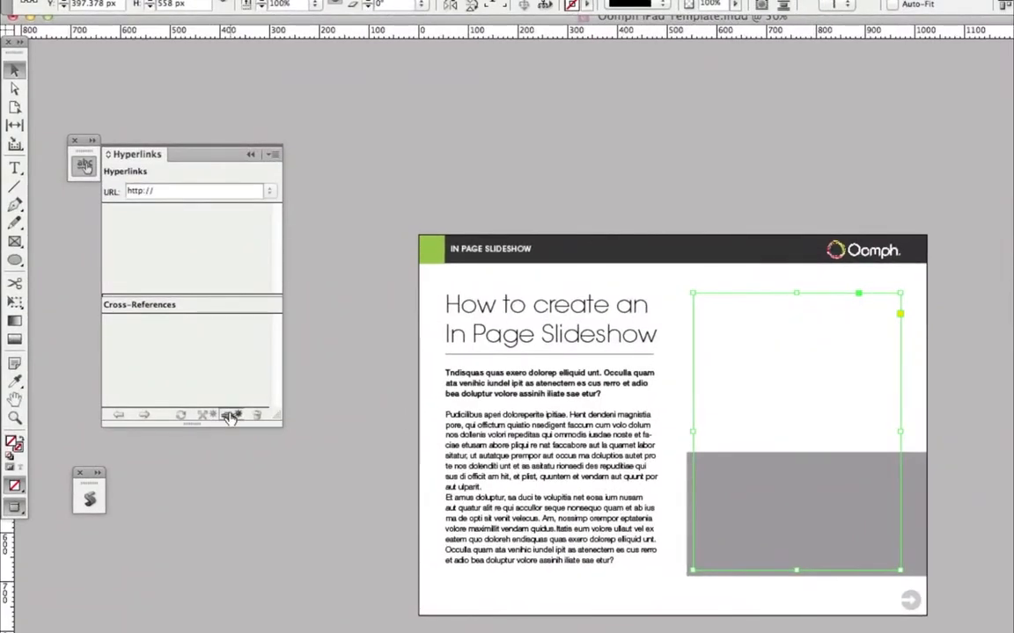
Step: Create a new hyperlink on the empty frame with URL 'IPS1', not shared, and confirm it
left_click(228, 415)
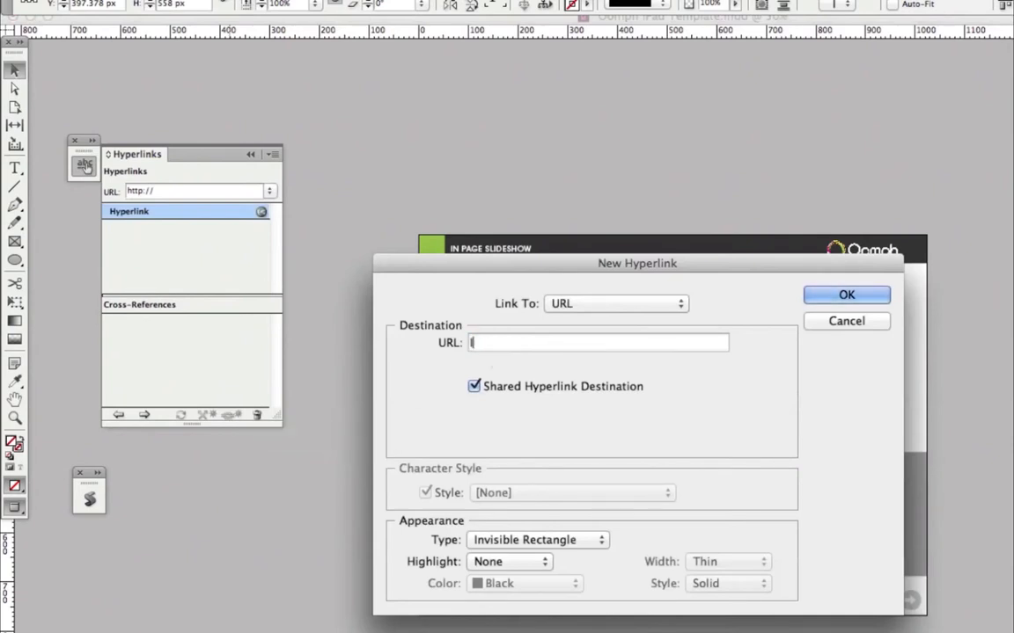
type("IPS")
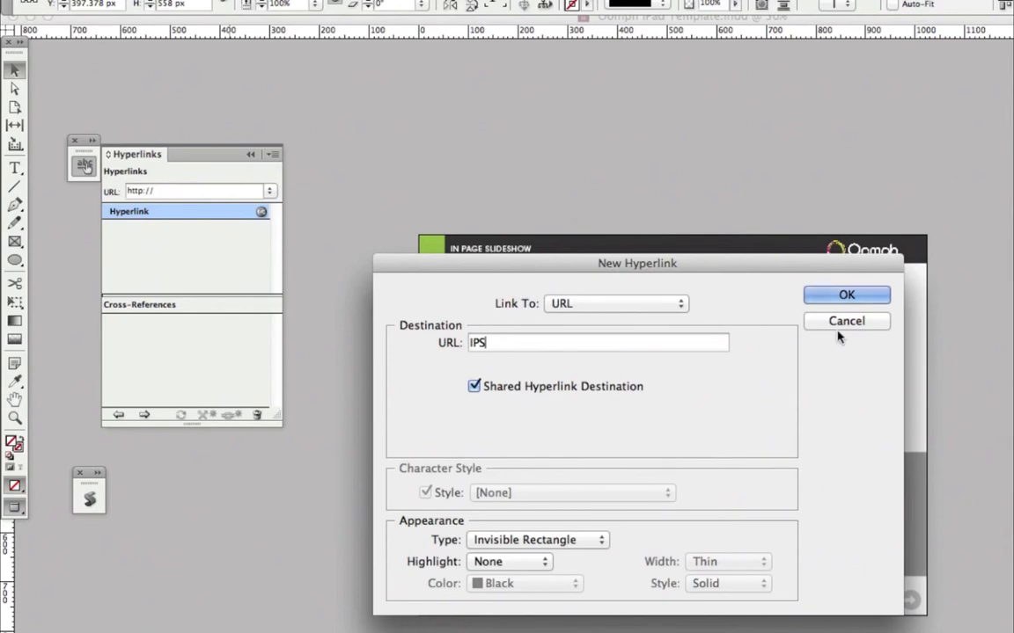
type("1")
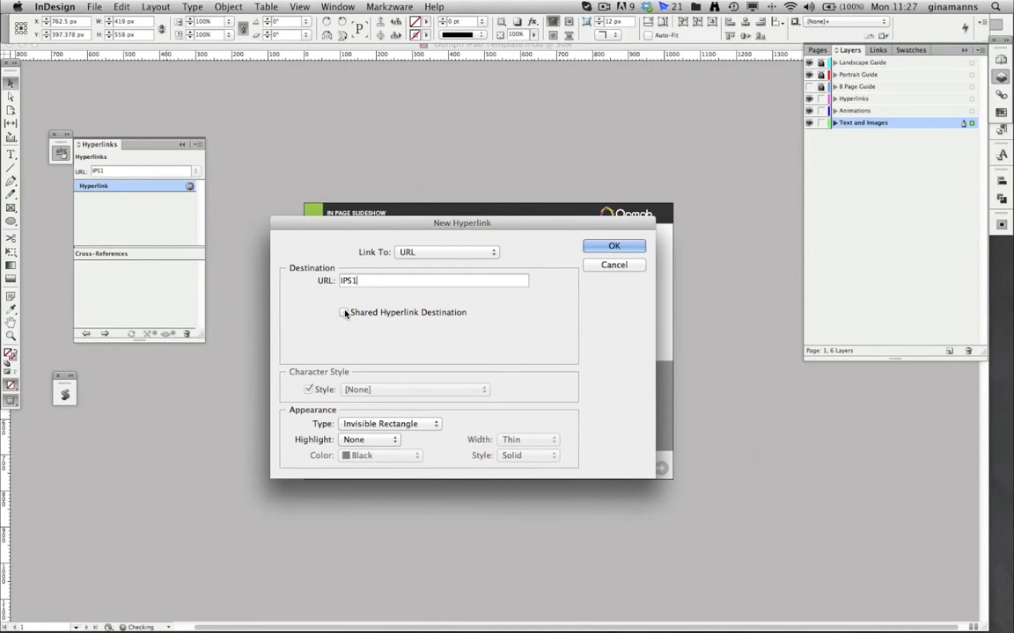
mouse_move(429, 321)
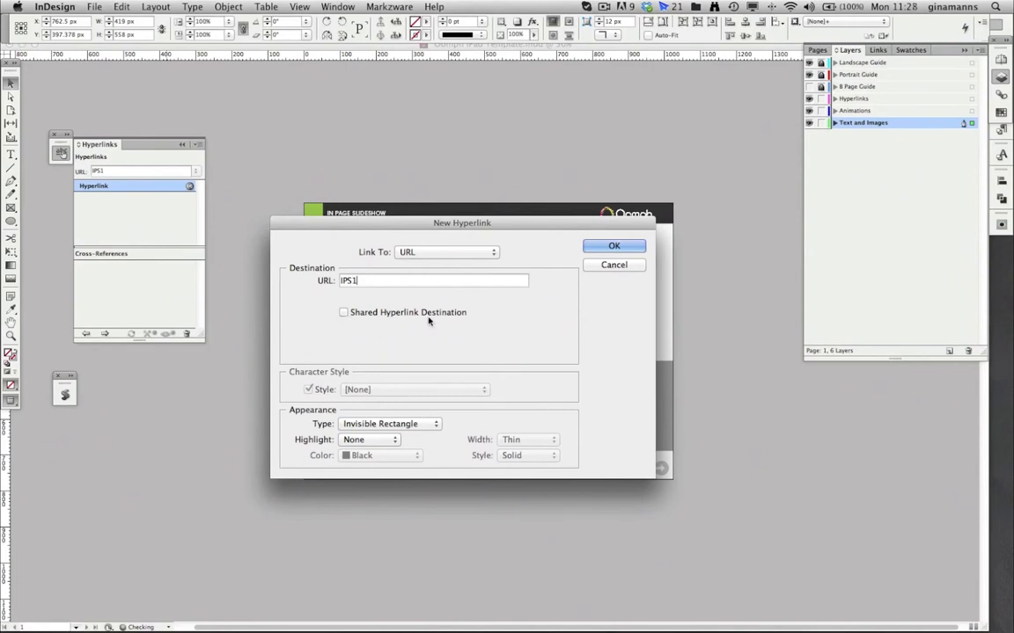
left_click(613, 246)
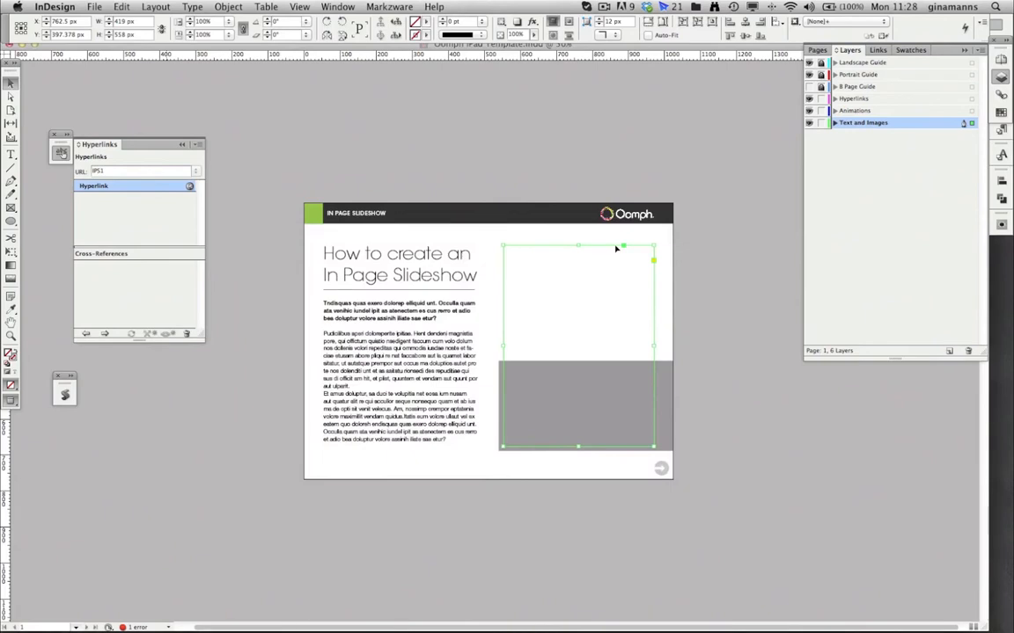
mouse_move(619, 248)
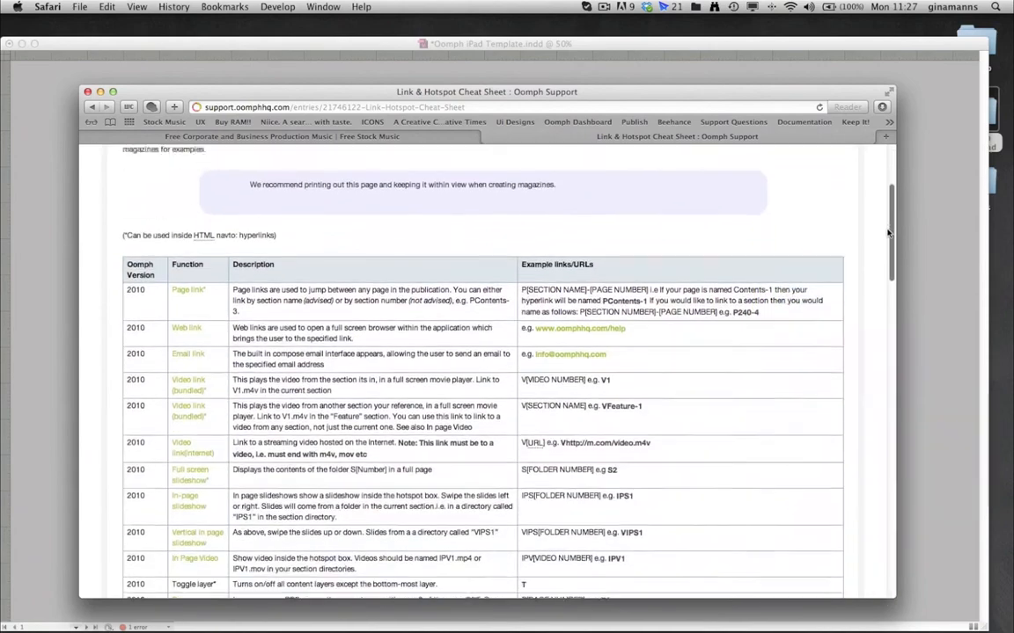
Step: Scroll the Link & Hotspot Cheat Sheet down to the In-page slideshow row
scroll("down", 3)
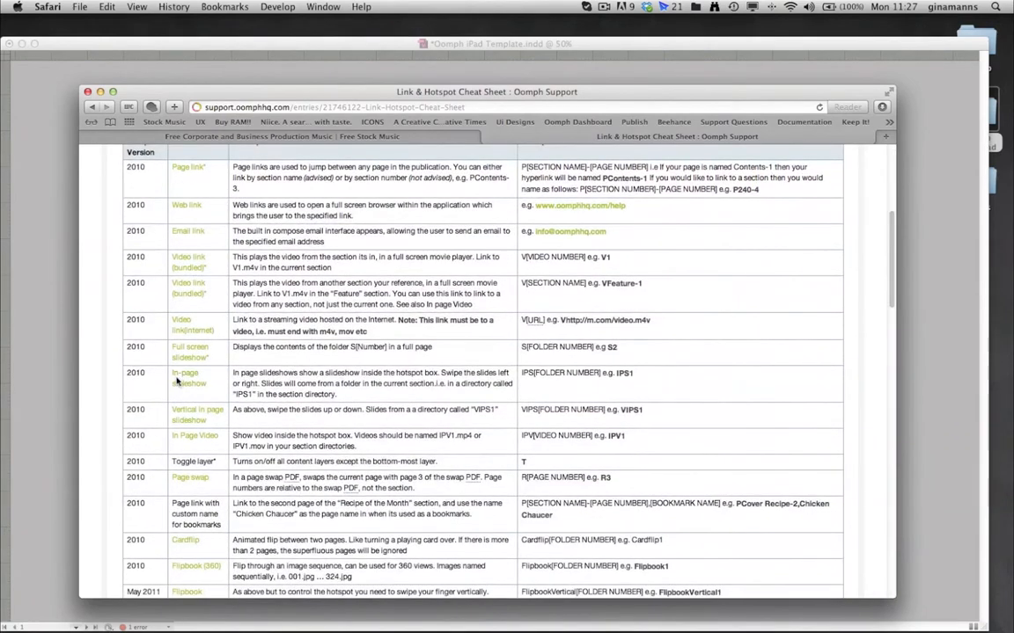
mouse_move(639, 377)
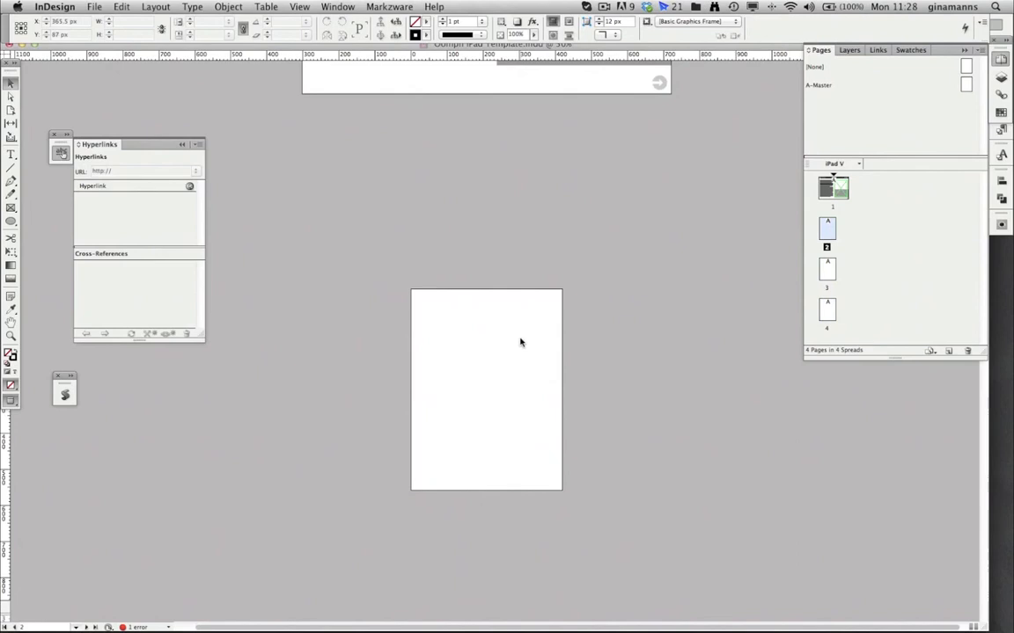
Step: Place the striped wood photo from the Images folder onto page 2
left_click(94, 6)
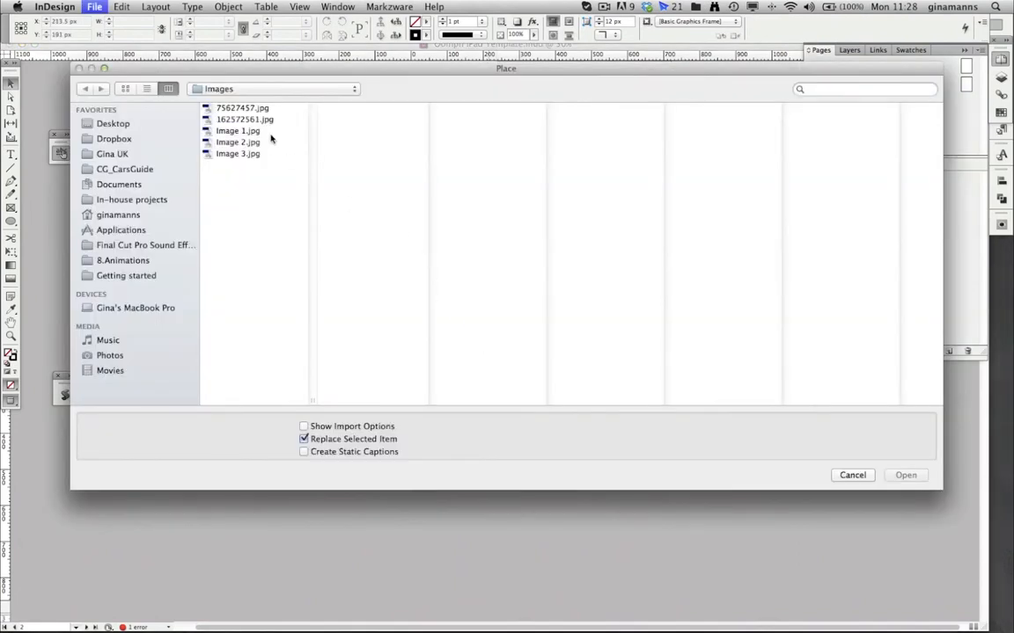
left_click(905, 475)
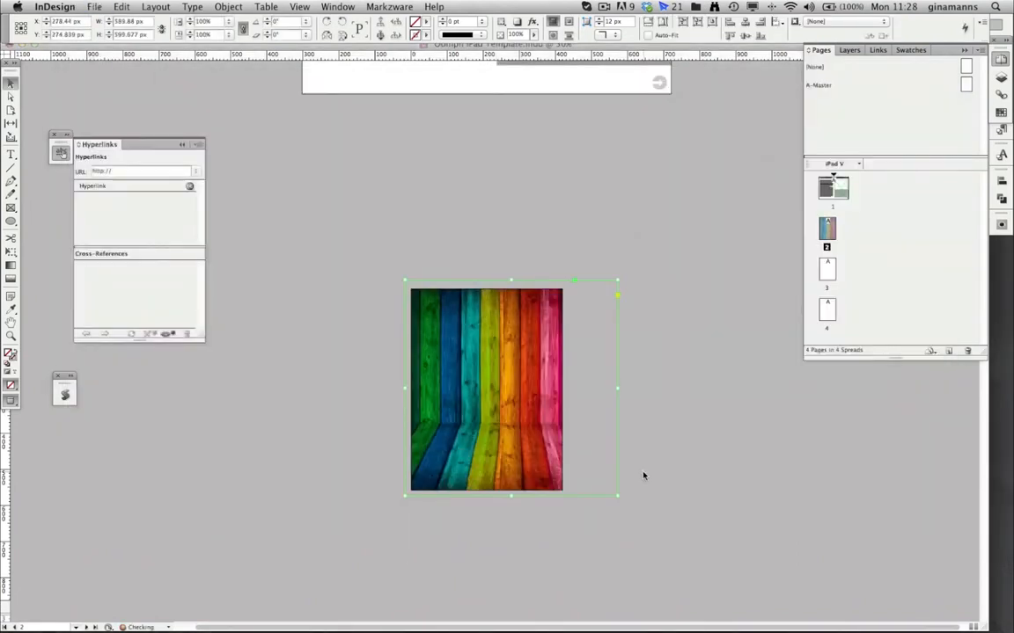